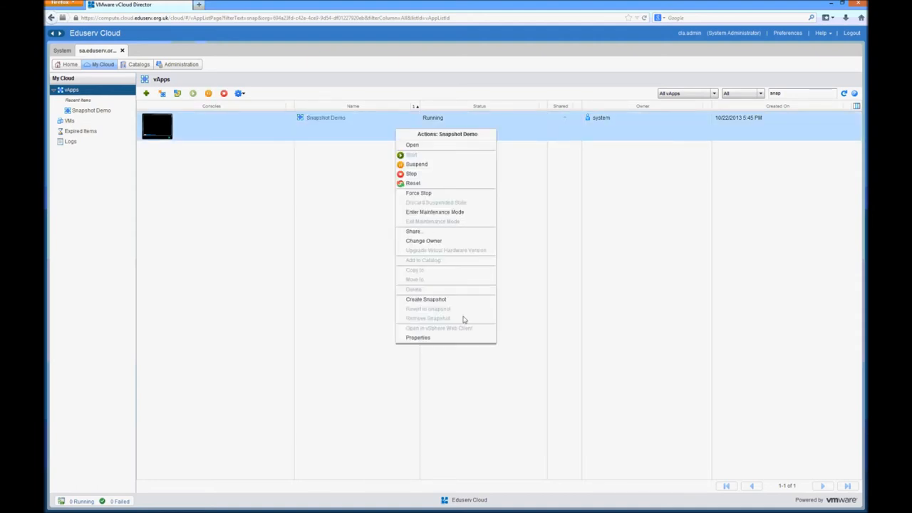
pyautogui.moveTo(435, 299)
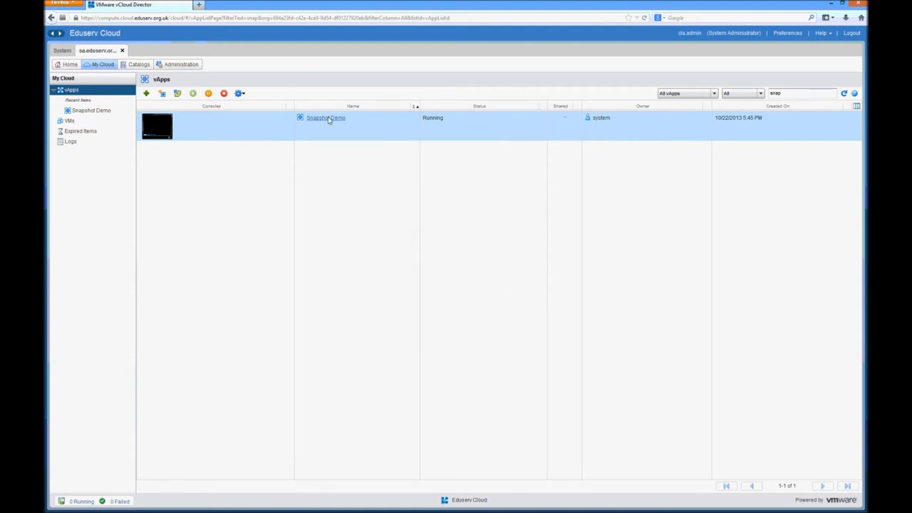
# Show the Snapshot Demo vApp's Virtual Machines list with the powered-on CentOS VM.
pyautogui.click(325, 117)
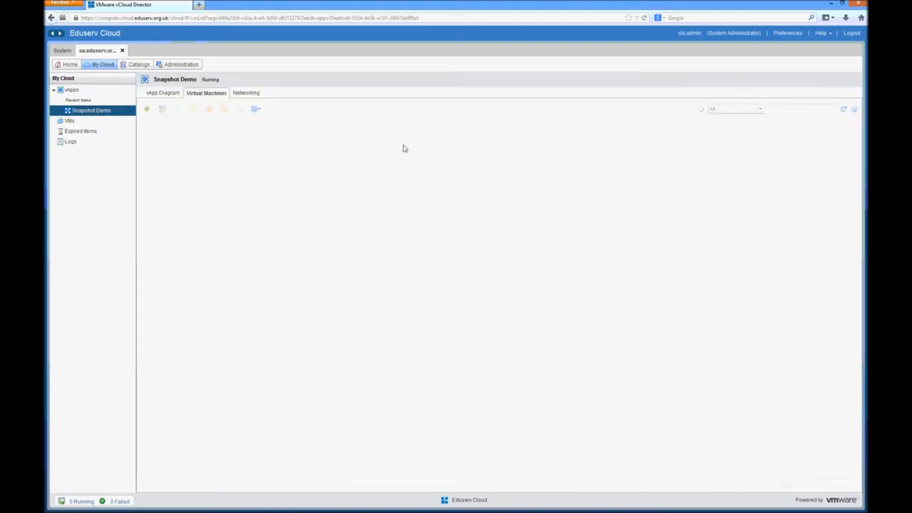
pyautogui.click(205, 93)
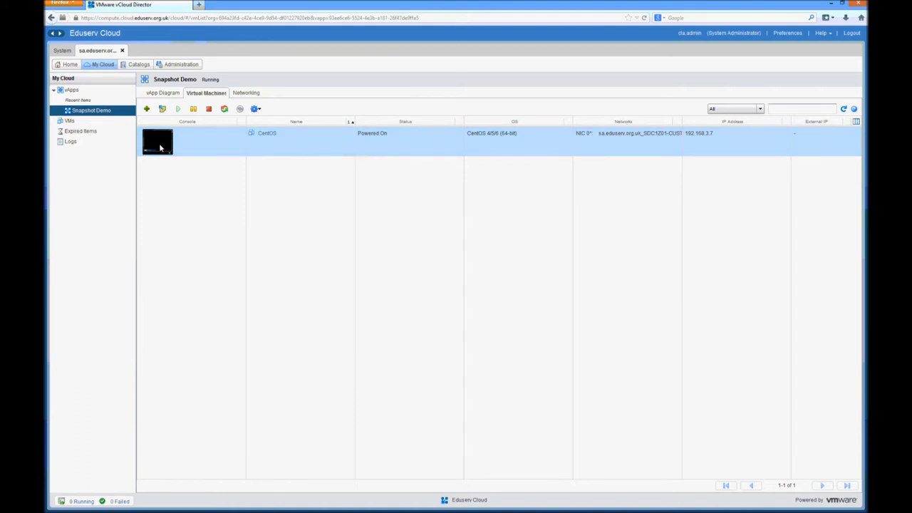
# Log in to the CentOS console as root and list the root directory.
pyautogui.doubleClick(157, 141)
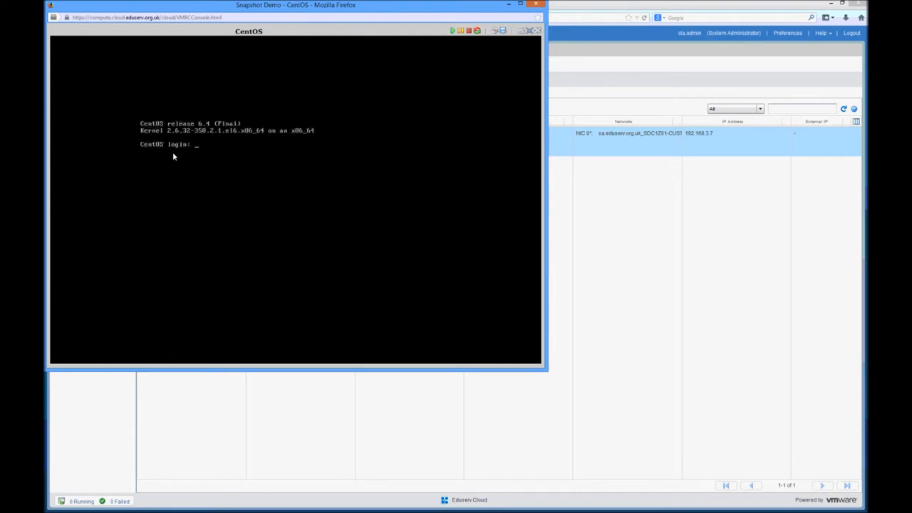
pyautogui.write('root')
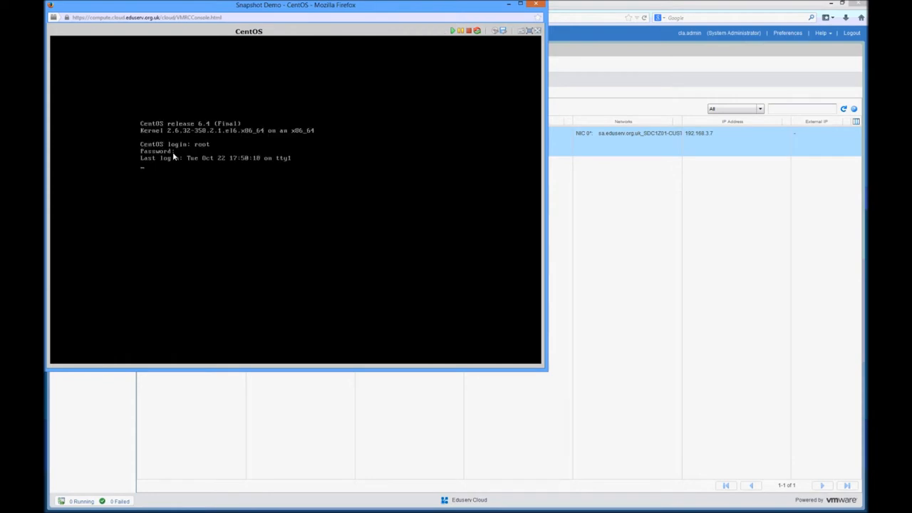
pyautogui.write('ls')
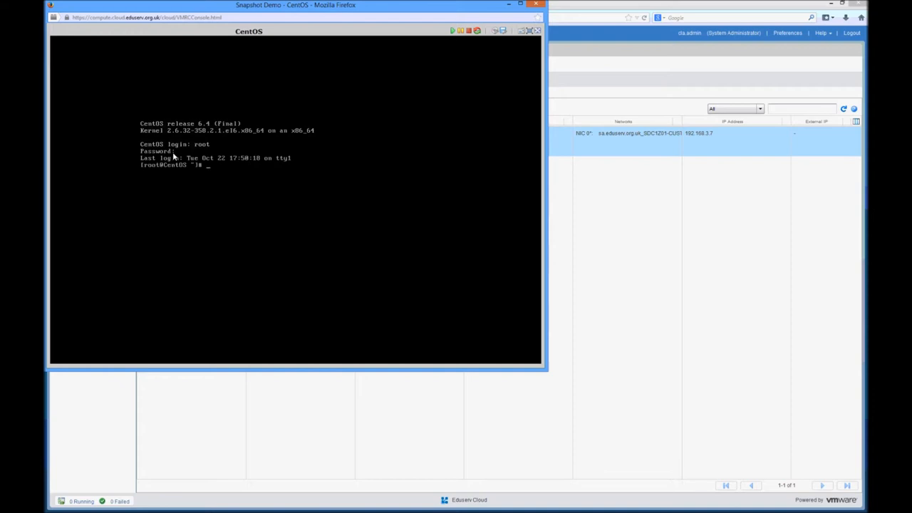
pyautogui.write('ls')
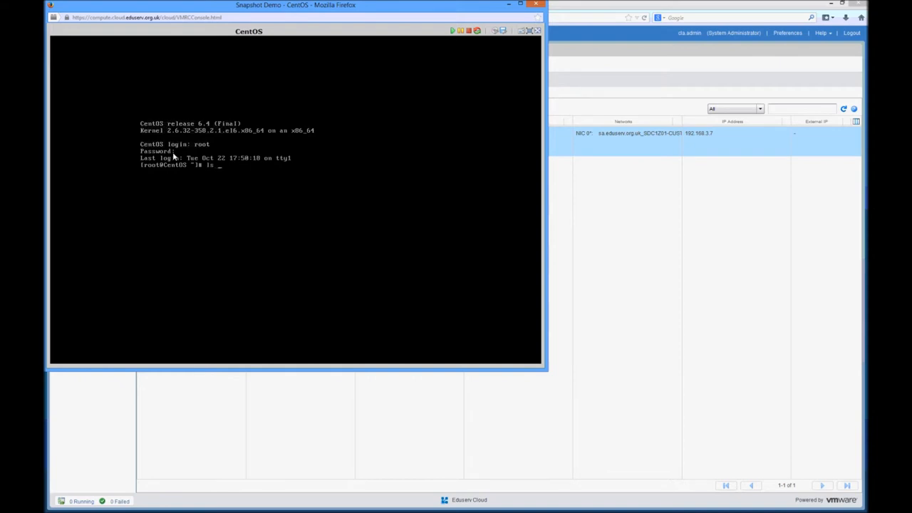
pyautogui.press('Return')
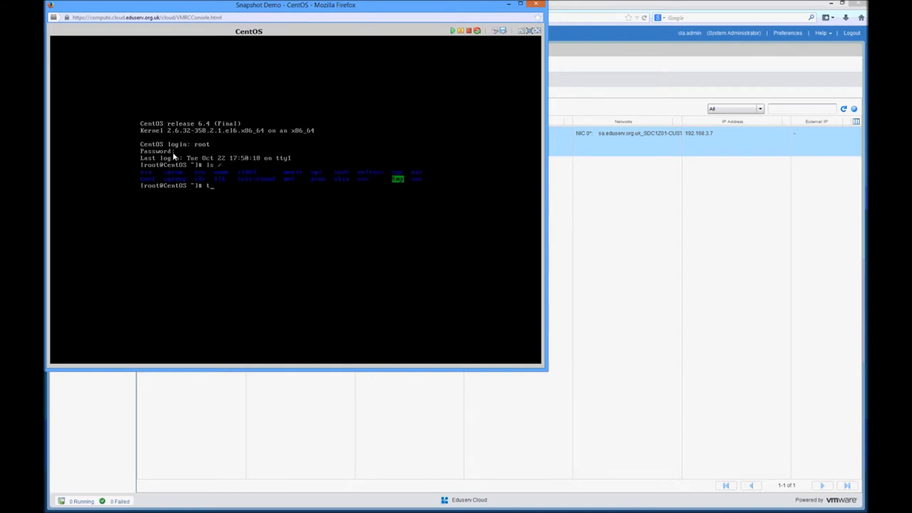
# Create an empty /snapshot file with touch and list / to confirm it.
pyautogui.write('ouch /')
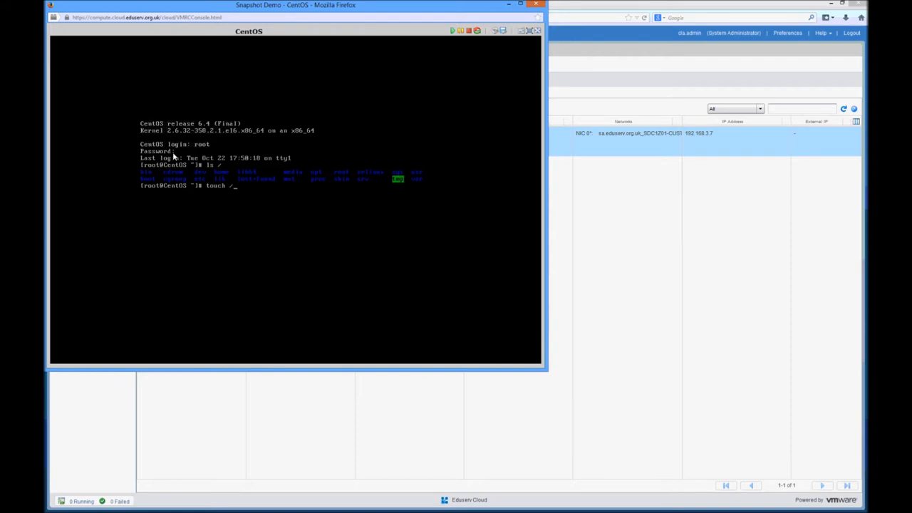
pyautogui.write('snapshot')
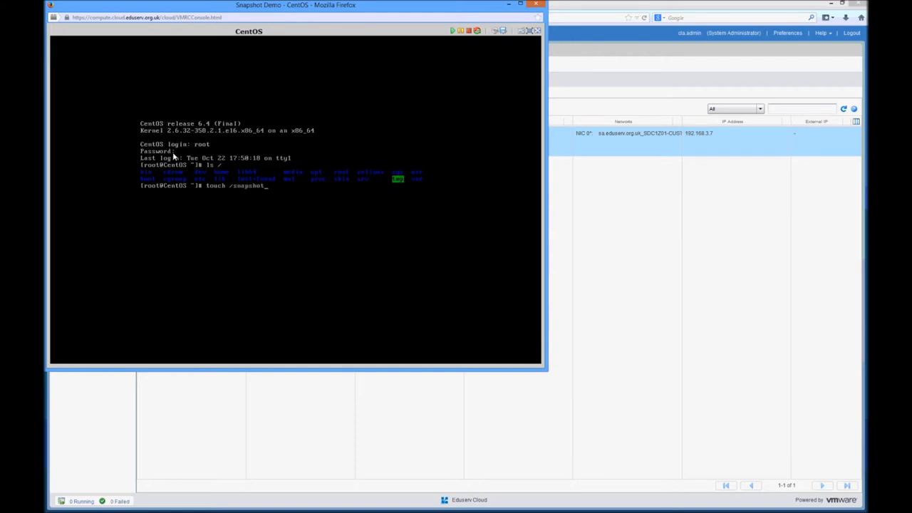
pyautogui.press('Return')
pyautogui.write('ls')
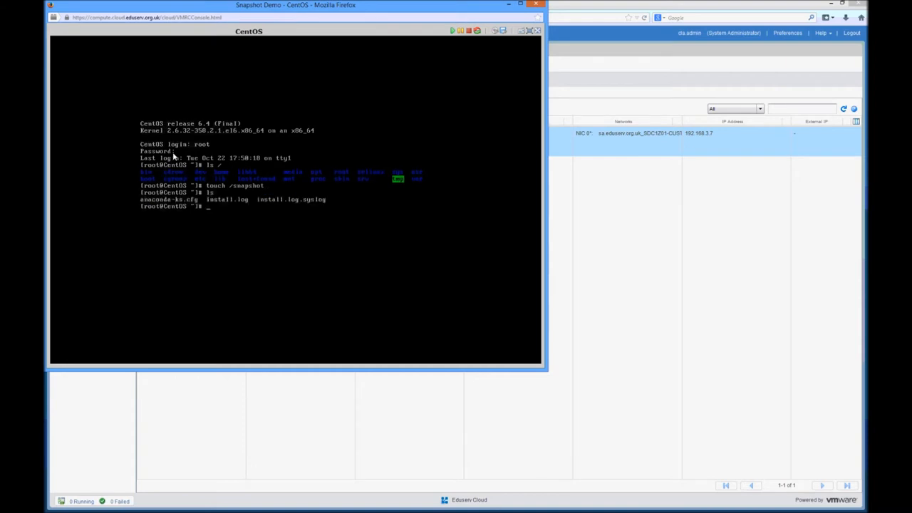
pyautogui.press('Return')
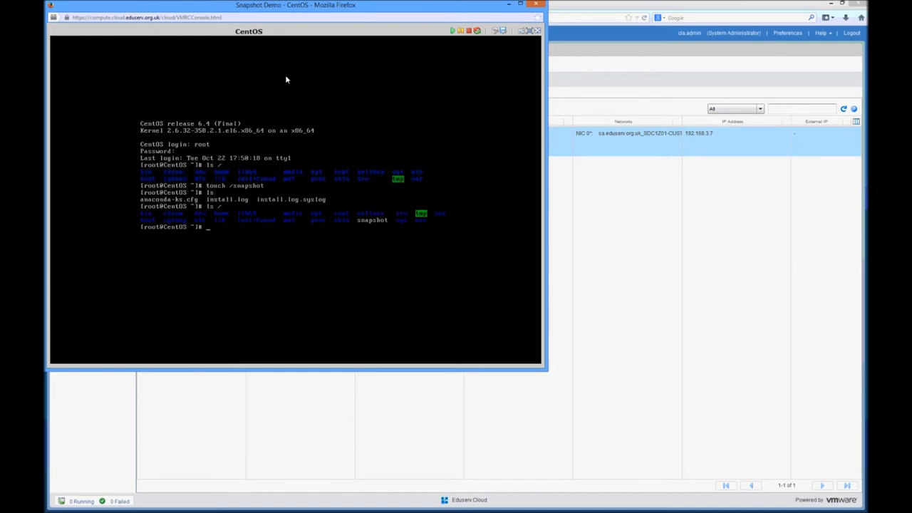
pyautogui.moveTo(508, 12)
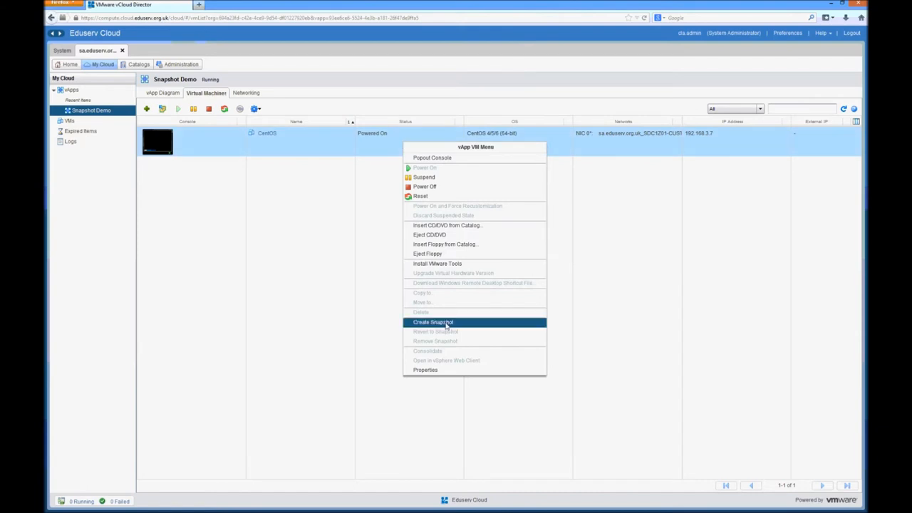
# Create a snapshot of the CentOS VM with memory capture and guest quiescing enabled.
pyautogui.click(433, 323)
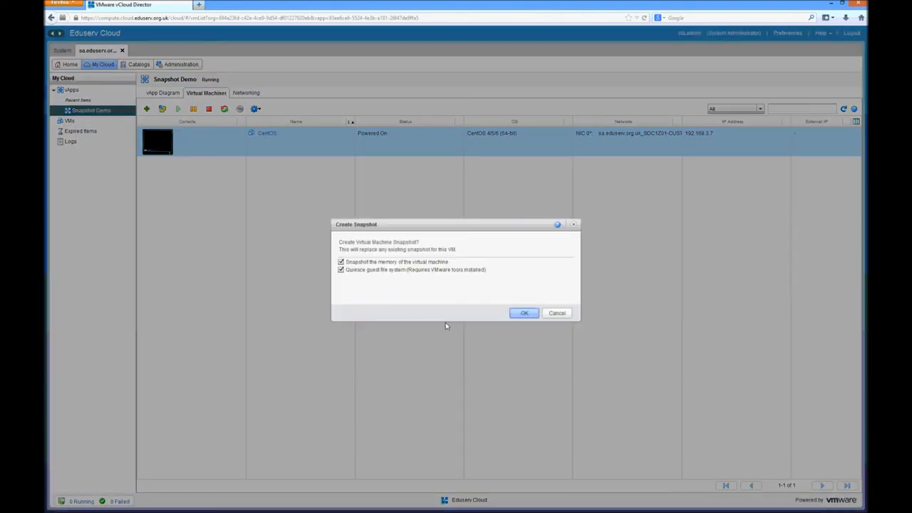
pyautogui.moveTo(356, 249)
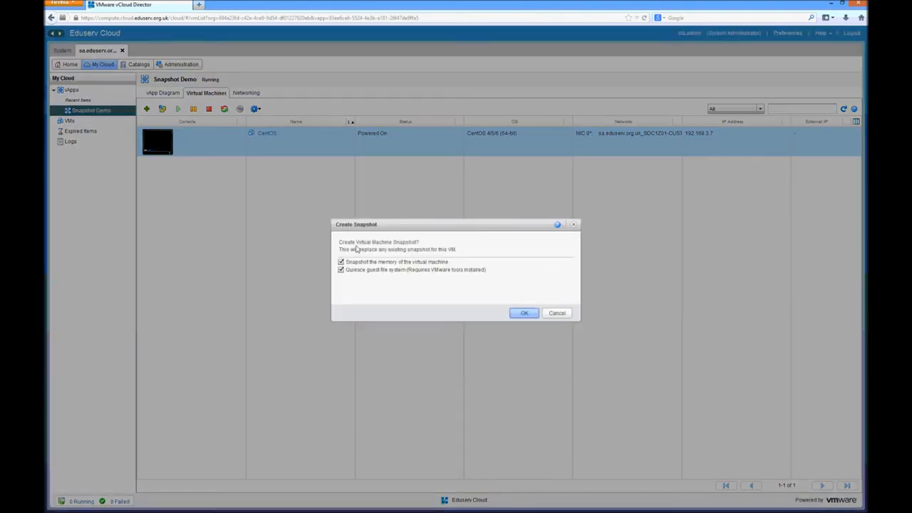
pyautogui.moveTo(416, 268)
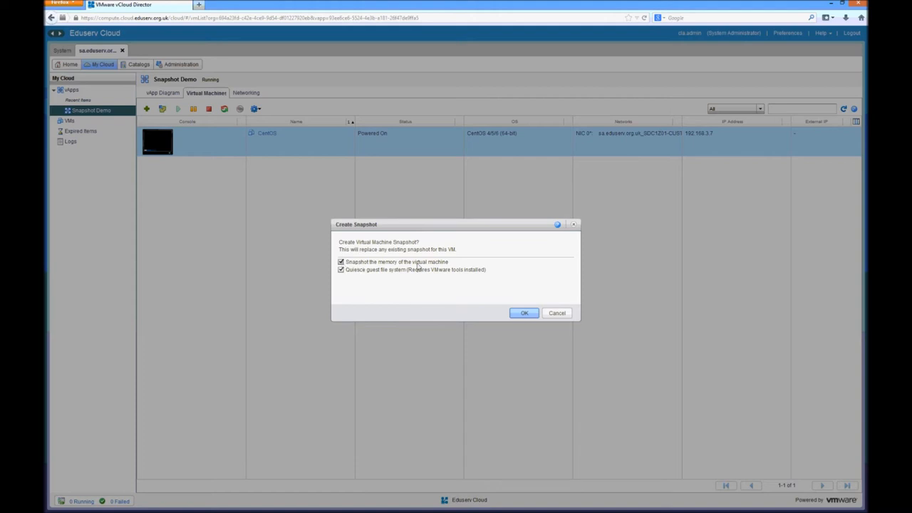
pyautogui.moveTo(406, 270)
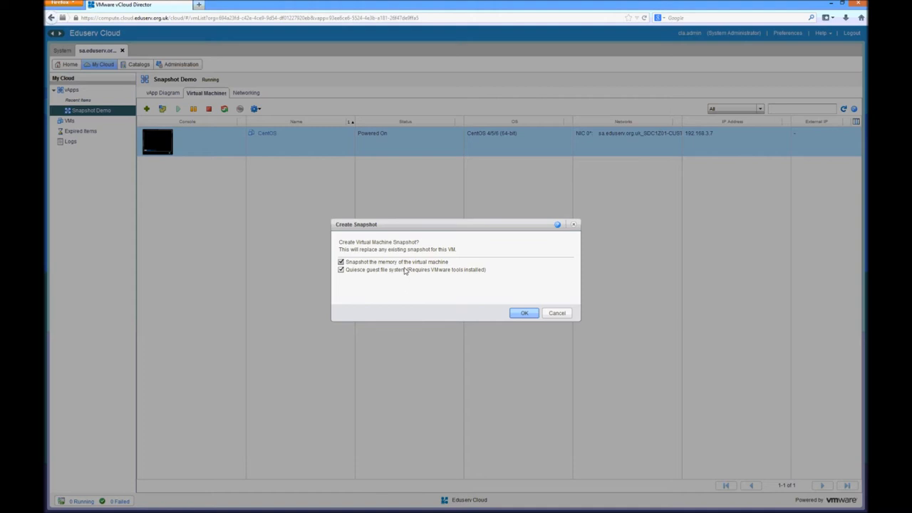
pyautogui.moveTo(419, 285)
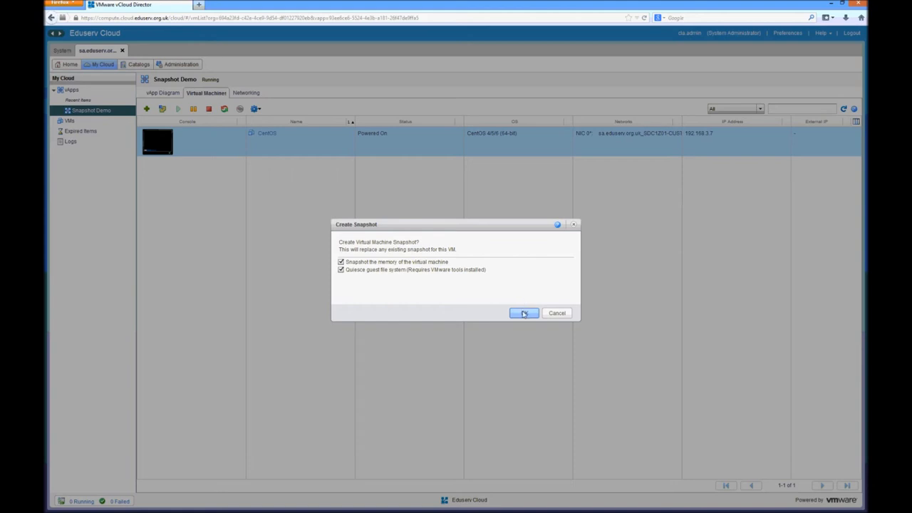
pyautogui.click(524, 313)
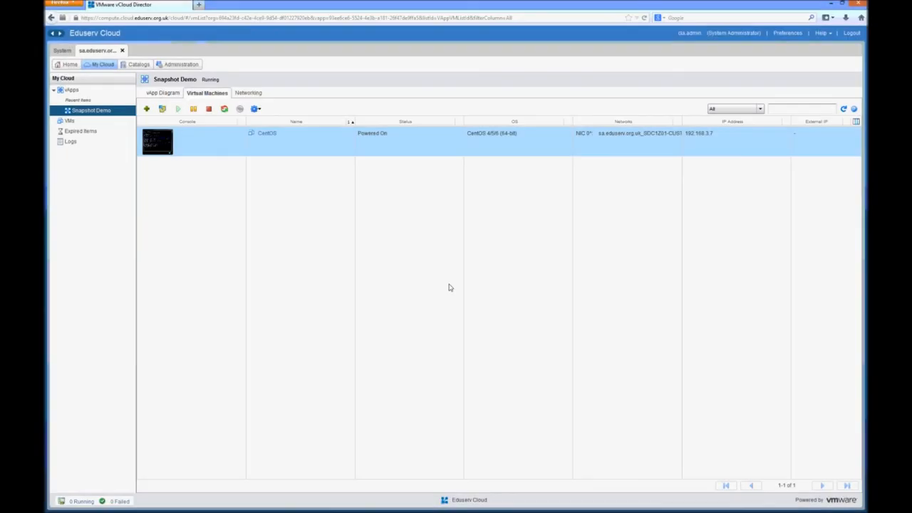
# Run rm -rf --no-preserve-root / in the CentOS console to wipe the root filesystem.
pyautogui.doubleClick(157, 141)
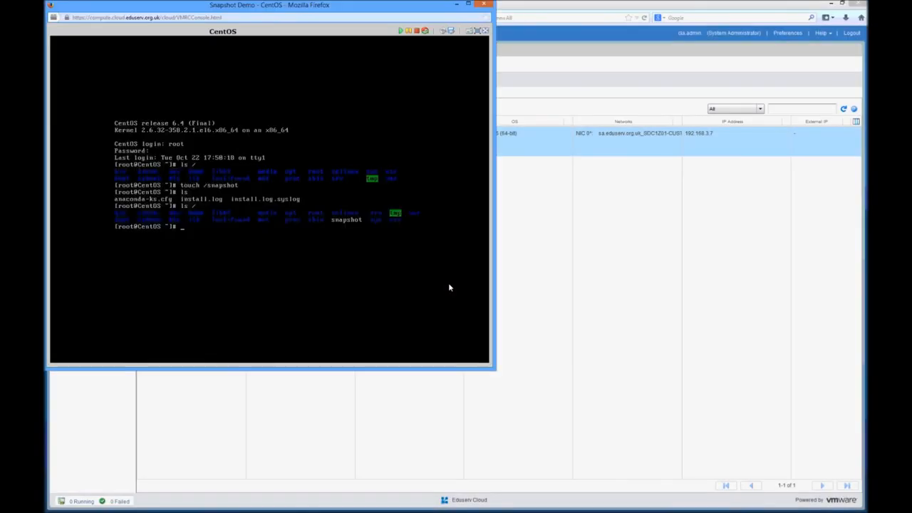
pyautogui.moveTo(231, 169)
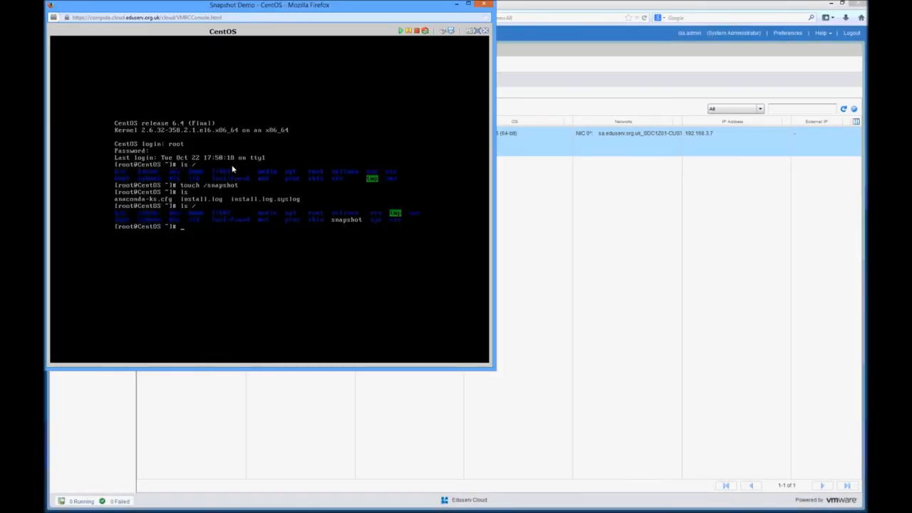
pyautogui.write('rm -r')
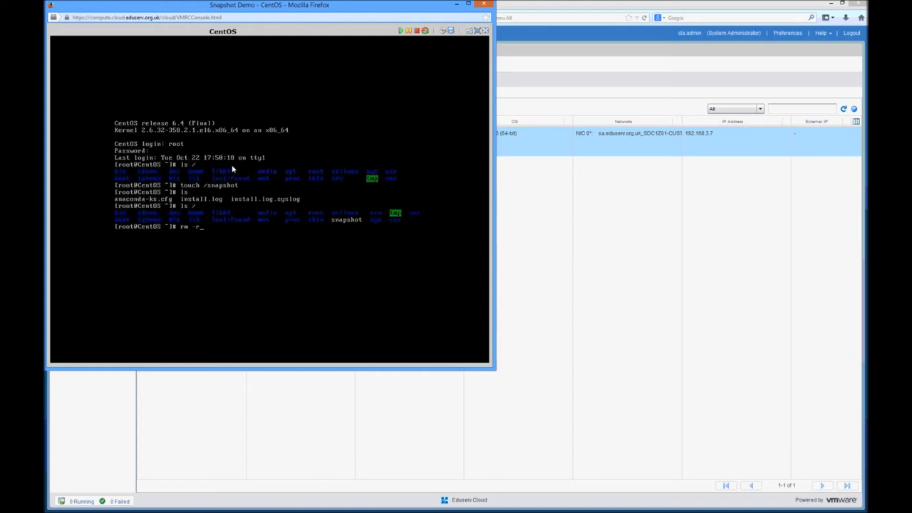
pyautogui.write('f /')
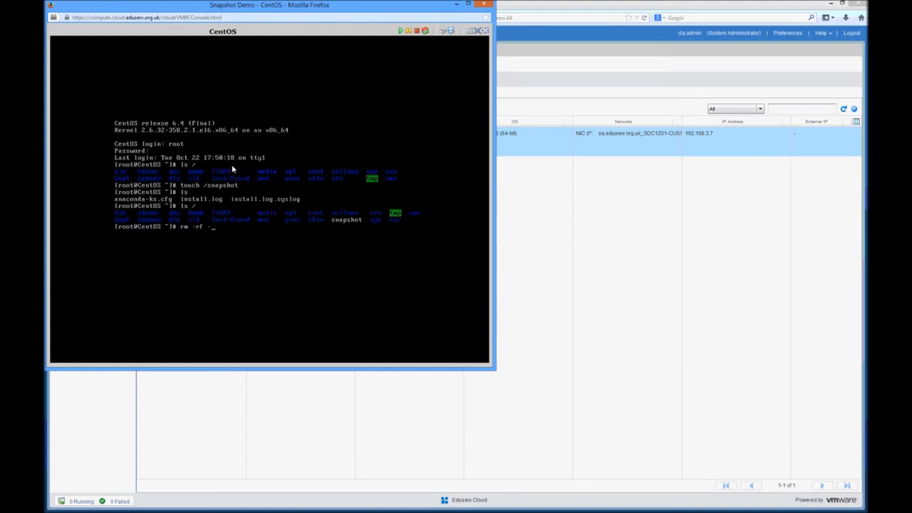
pyautogui.write('--no-r')
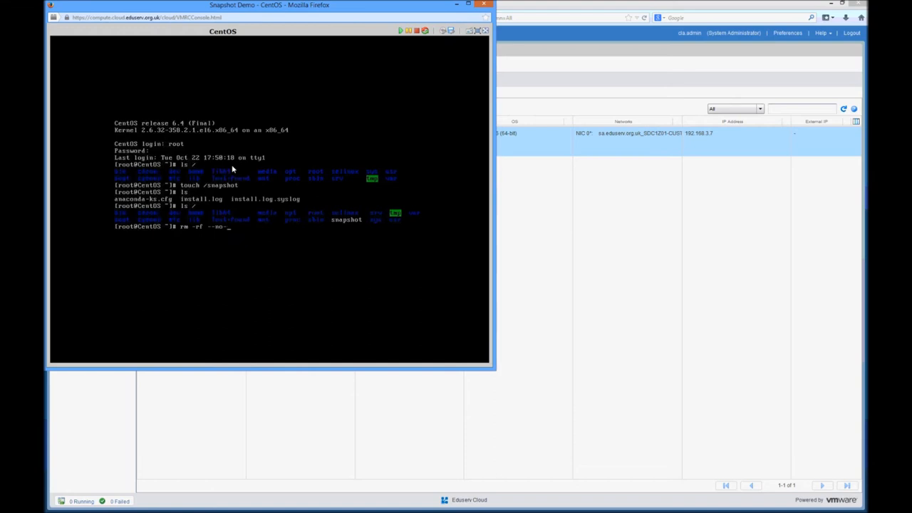
pyautogui.write('preserve-')
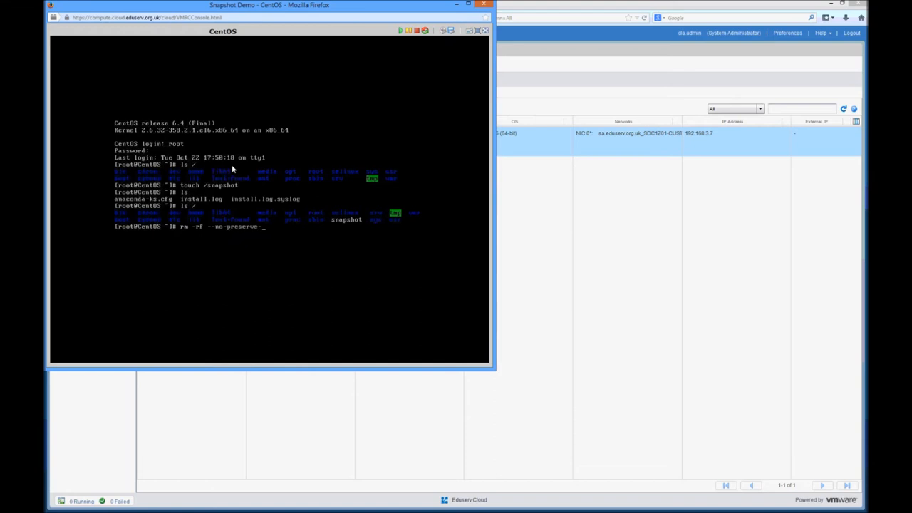
pyautogui.write('root /')
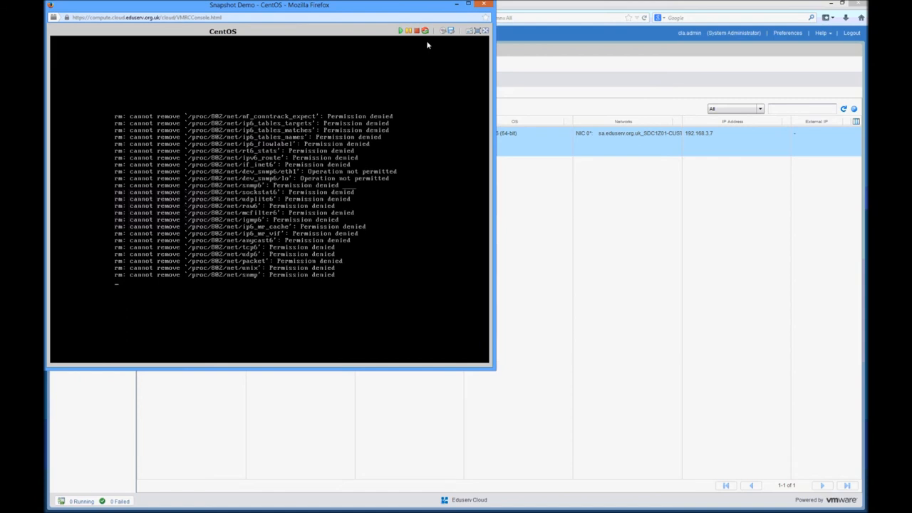
# Reset the wiped CentOS VM so it reboots into a kernel panic.
pyautogui.click(416, 30)
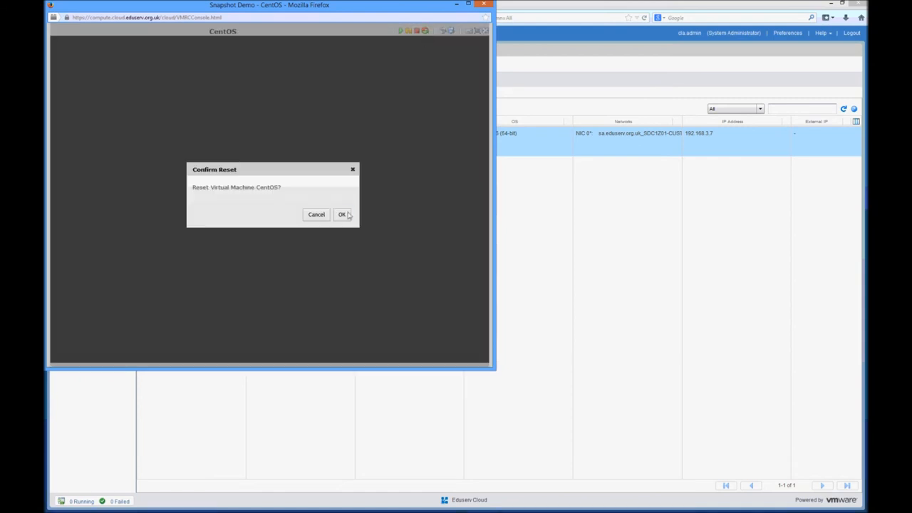
pyautogui.click(342, 214)
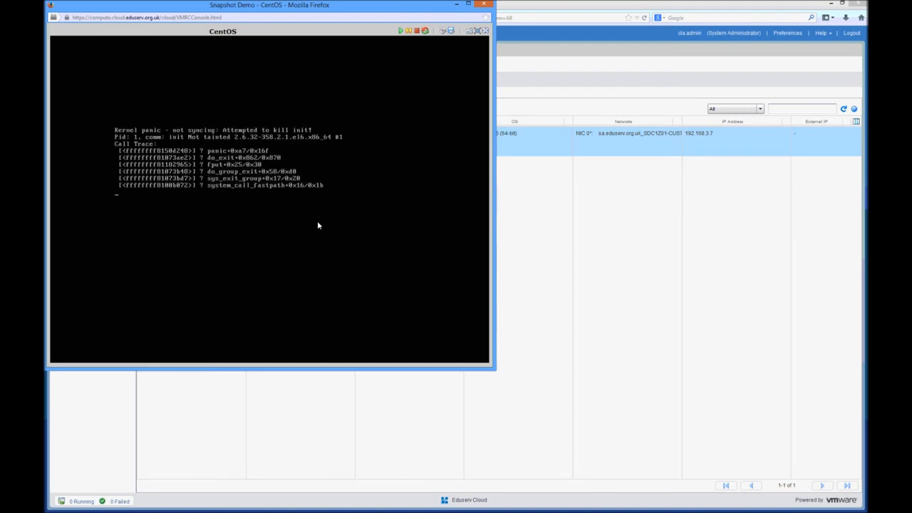
pyautogui.moveTo(462, 180)
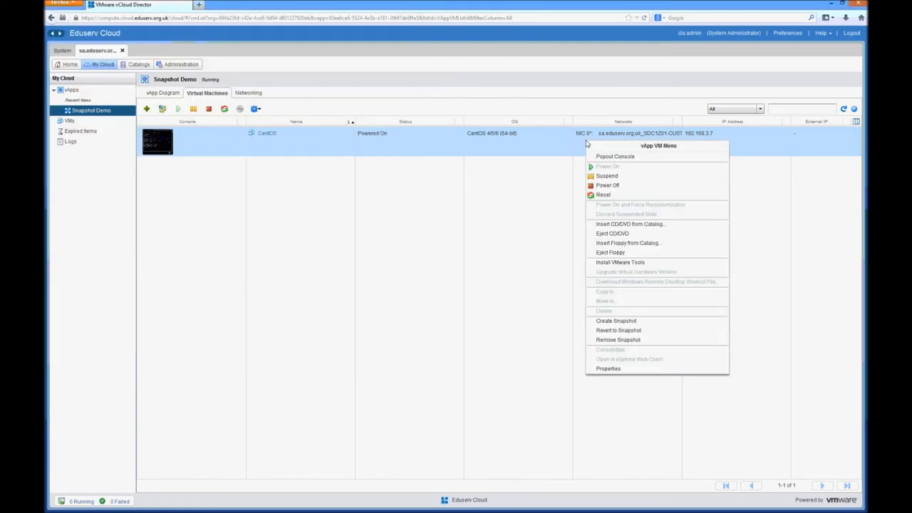
# Revert the CentOS VM to its snapshot and refresh until it shows Powered On.
pyautogui.click(619, 331)
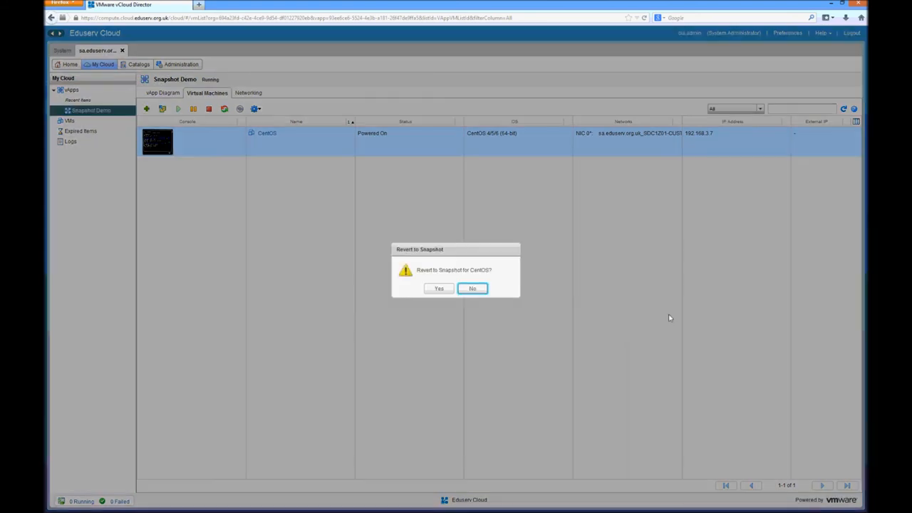
pyautogui.click(439, 288)
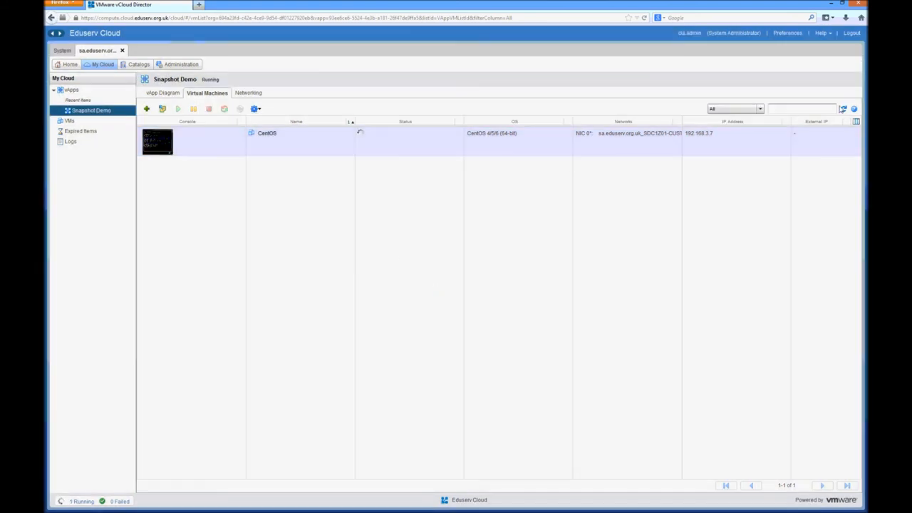
pyautogui.click(844, 109)
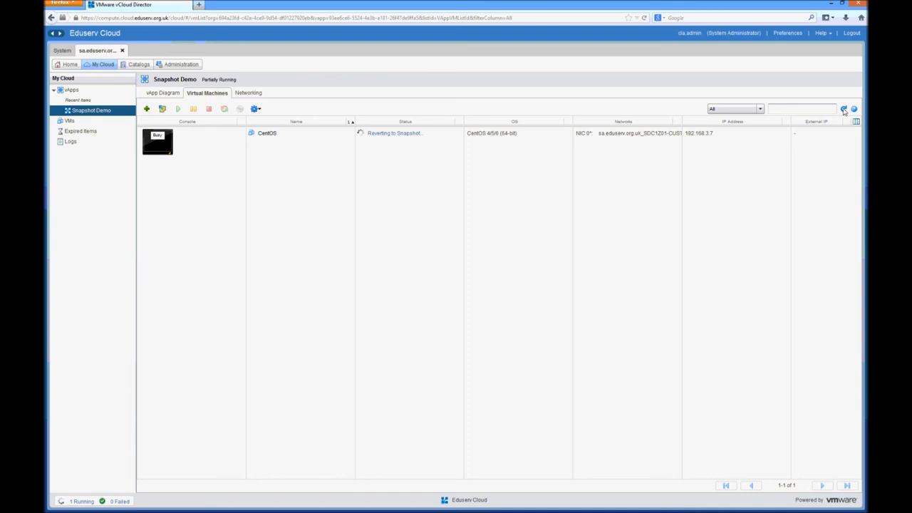
pyautogui.click(844, 109)
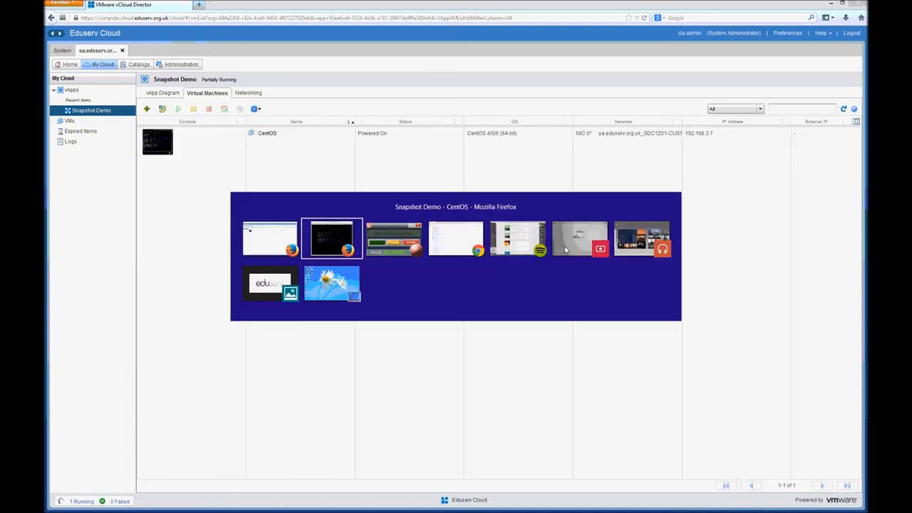
# Switch back to the restored CentOS console and list / showing the snapshot file.
pyautogui.click(331, 237)
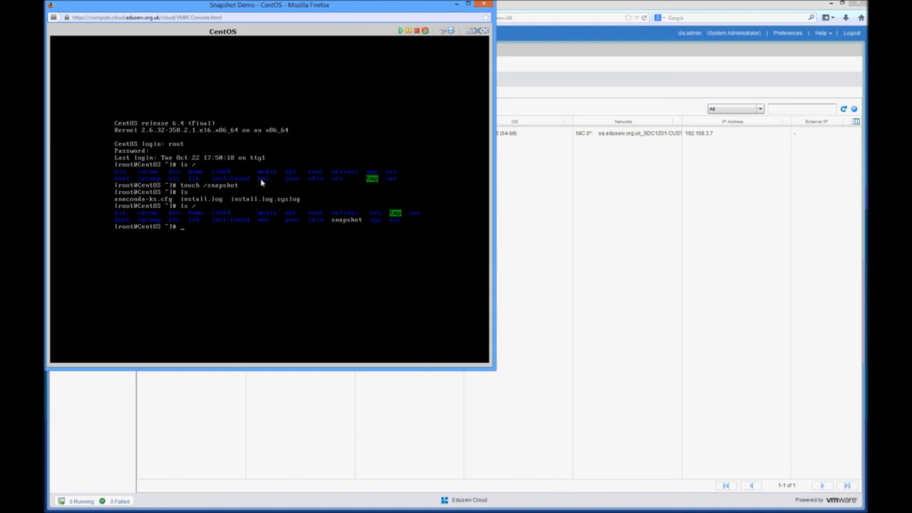
pyautogui.write('l')
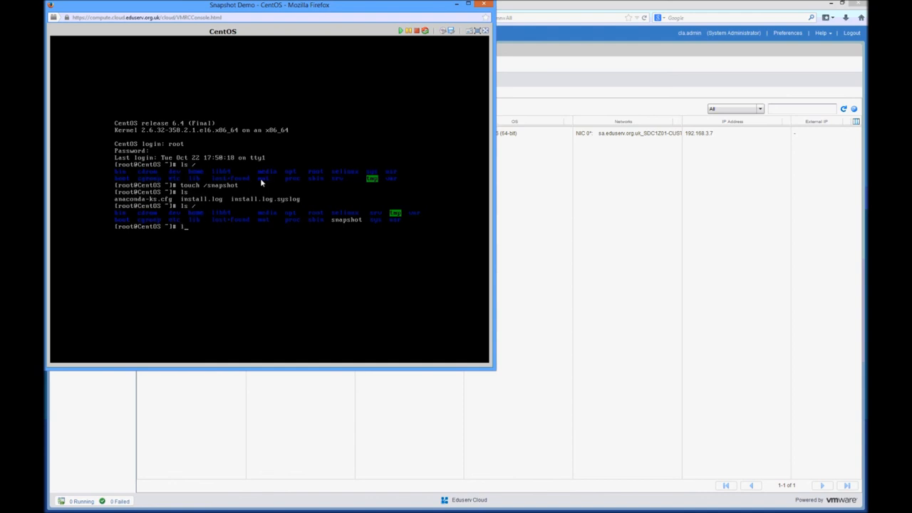